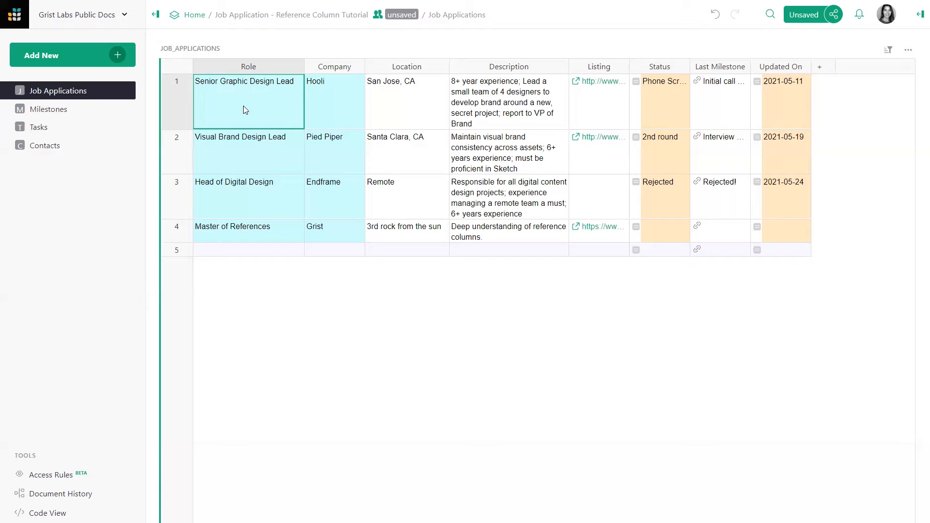
mouse_move(234, 89)
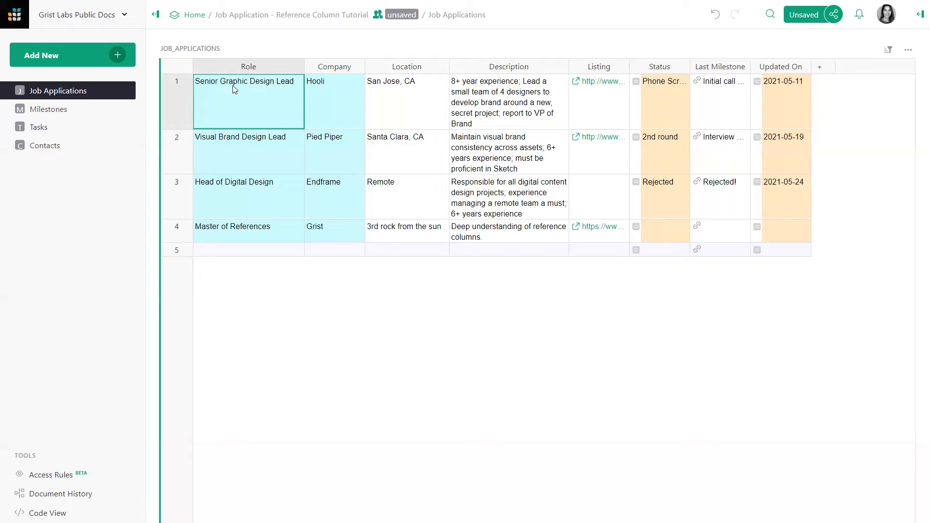
Start a new Card List widget of Milestones from Add New > Add Widget to Page.
click(248, 151)
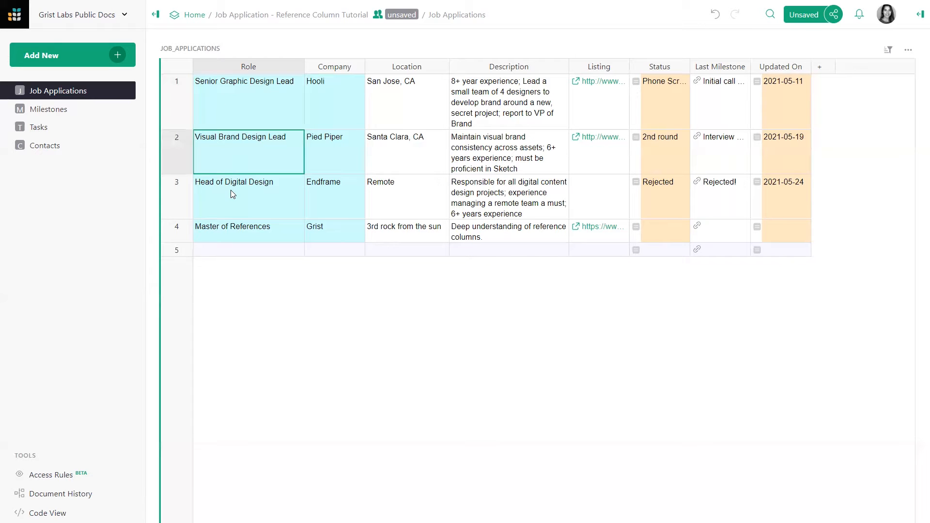
click(248, 195)
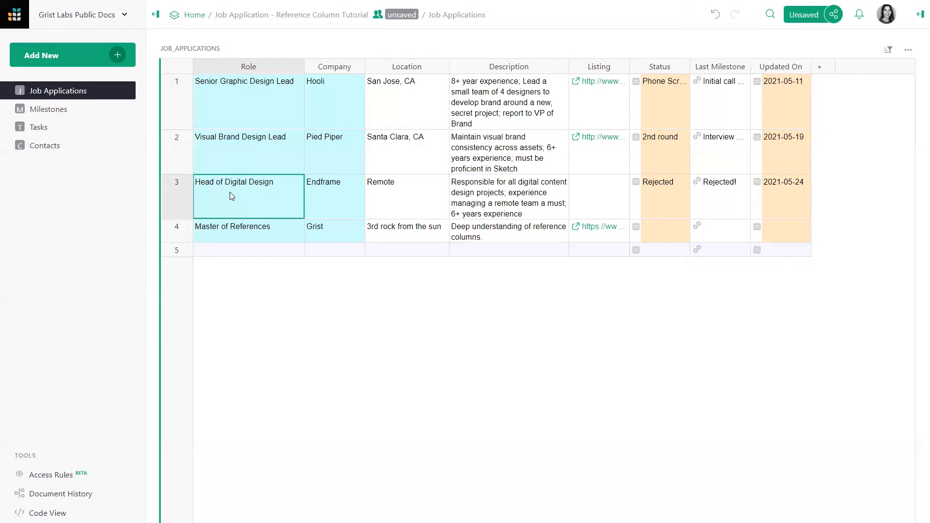
click(72, 55)
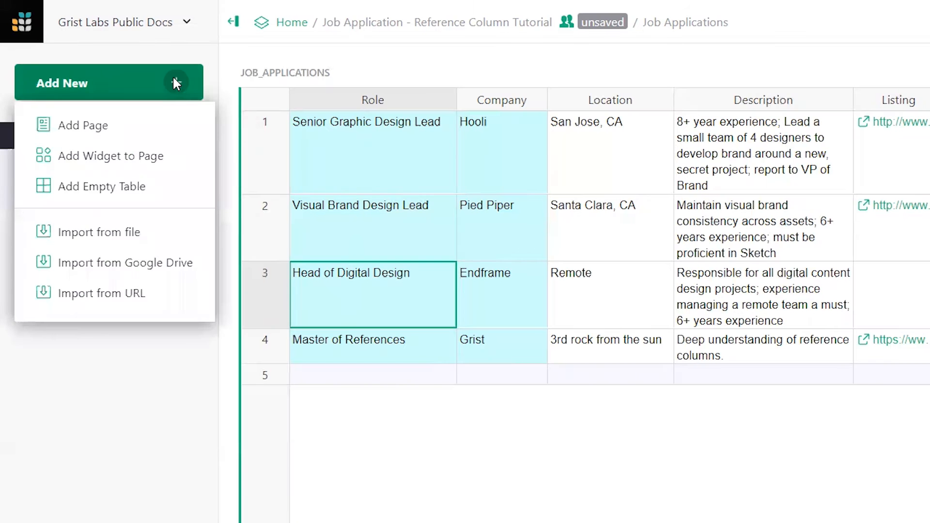
click(110, 156)
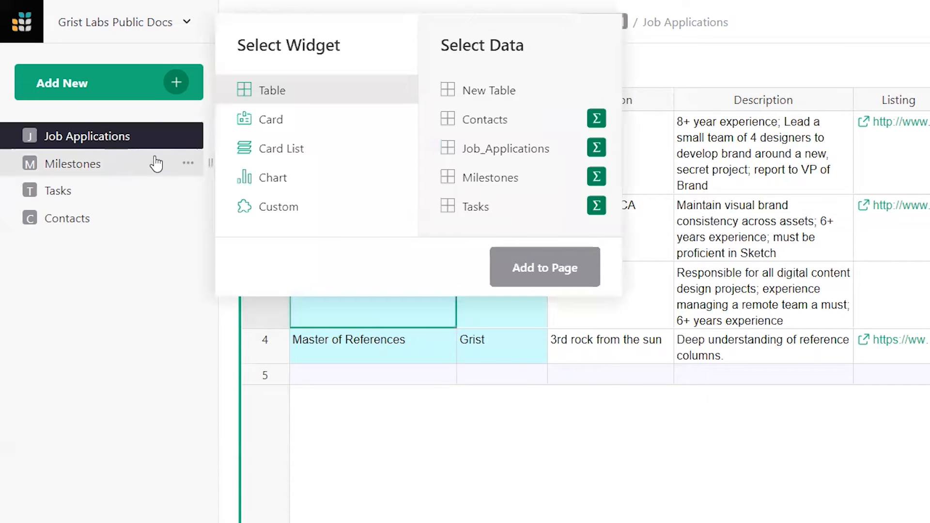
click(490, 177)
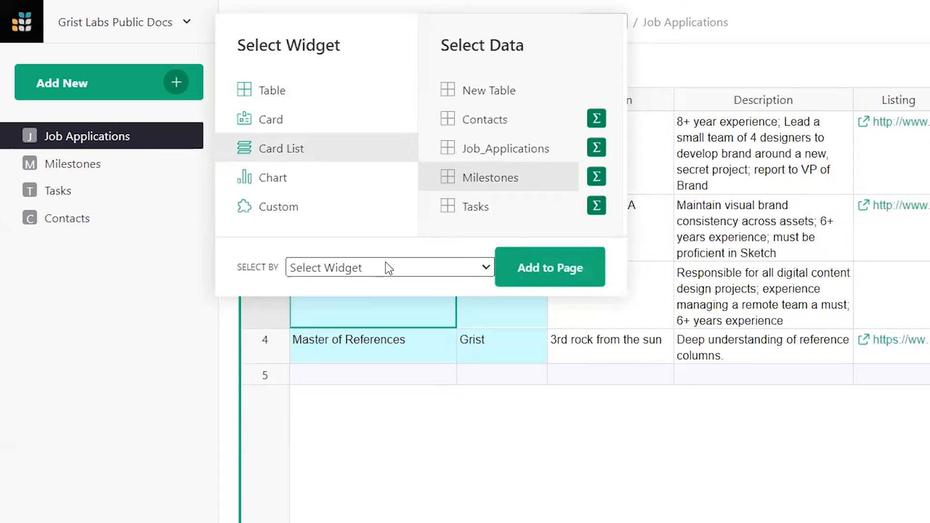
Set Select By to JOB_APPLICATIONS and add the Milestones card list to the page.
click(390, 267)
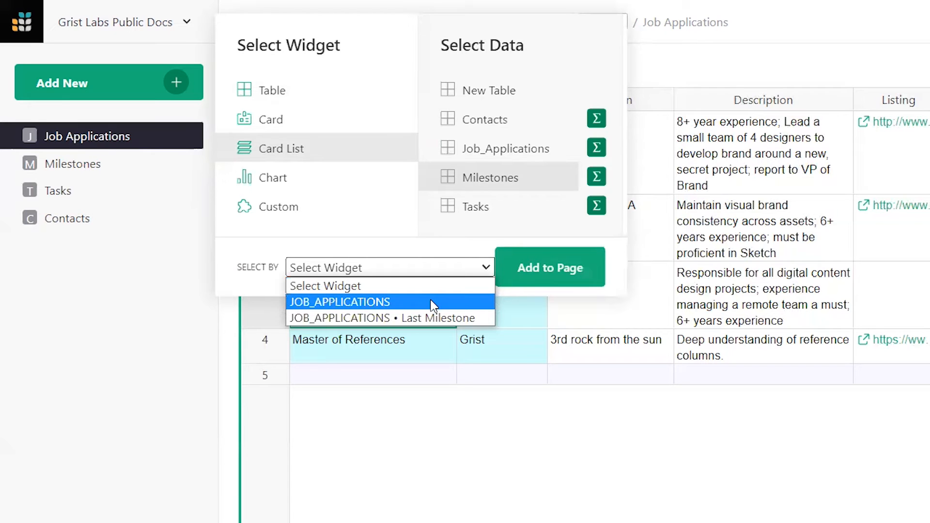
click(339, 302)
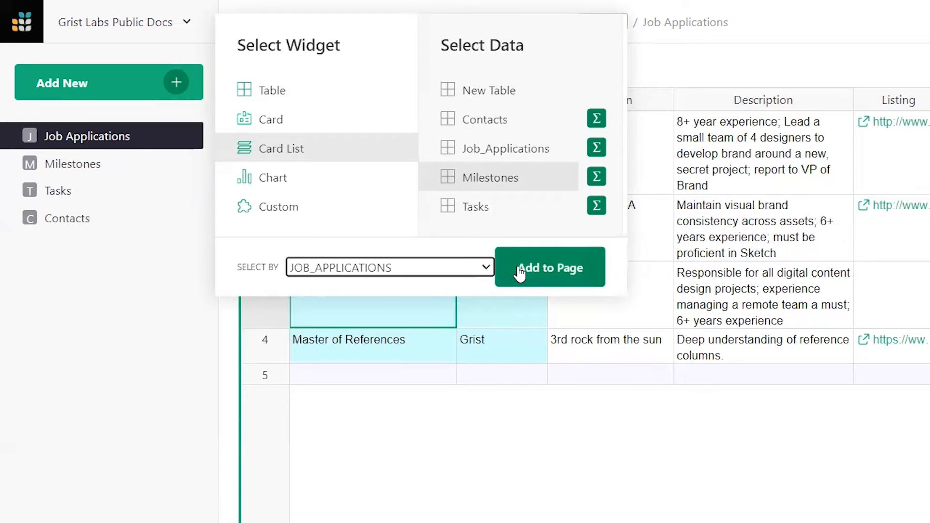
click(548, 268)
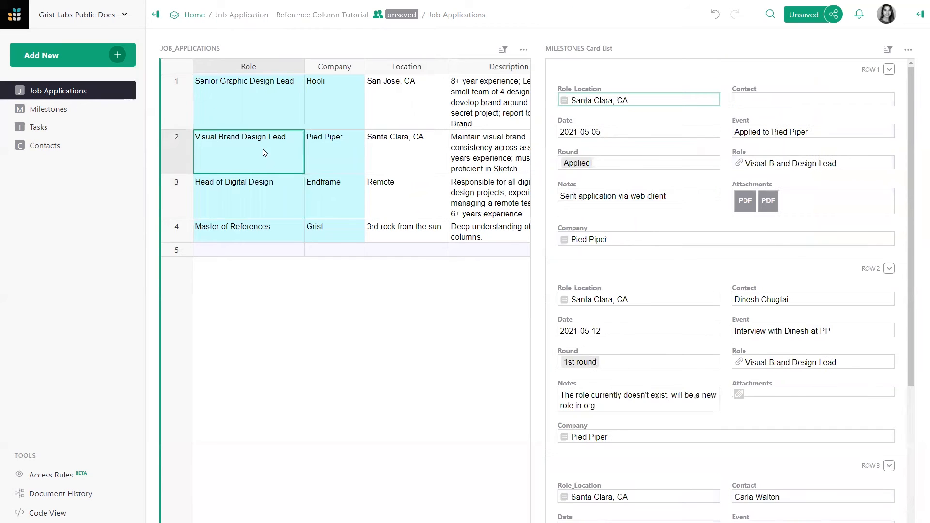
Select the Senior Graphic Design Lead application to view its linked milestones.
click(248, 197)
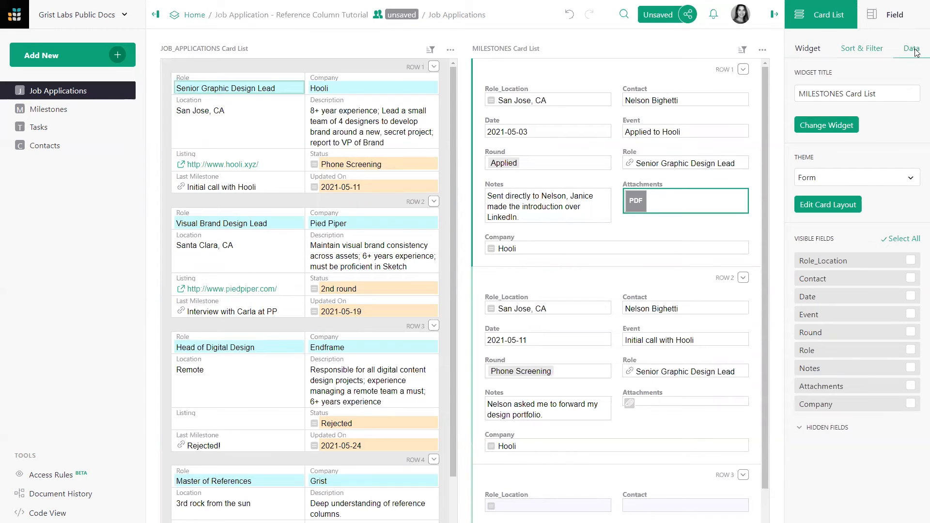
Review the Milestones list's Select By options in the Data tab and show the Visual Brand Design Lead milestones.
click(912, 49)
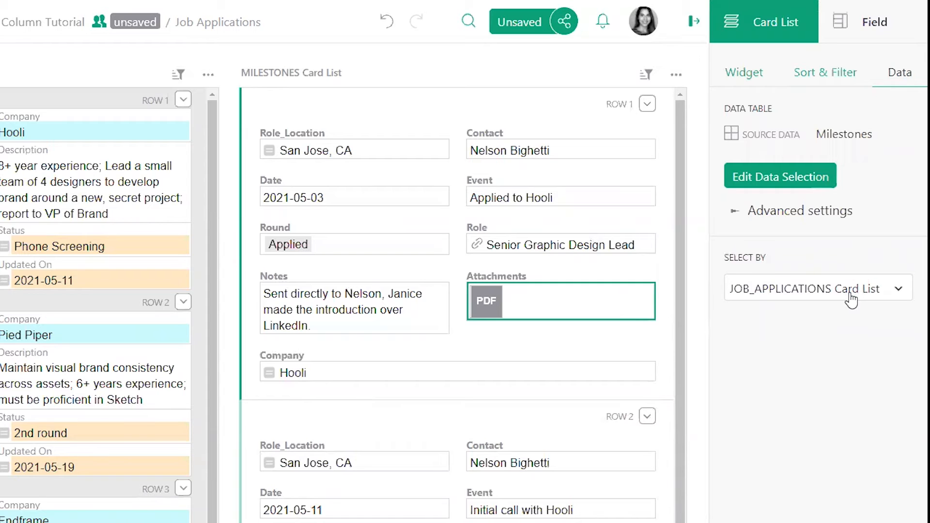
click(818, 289)
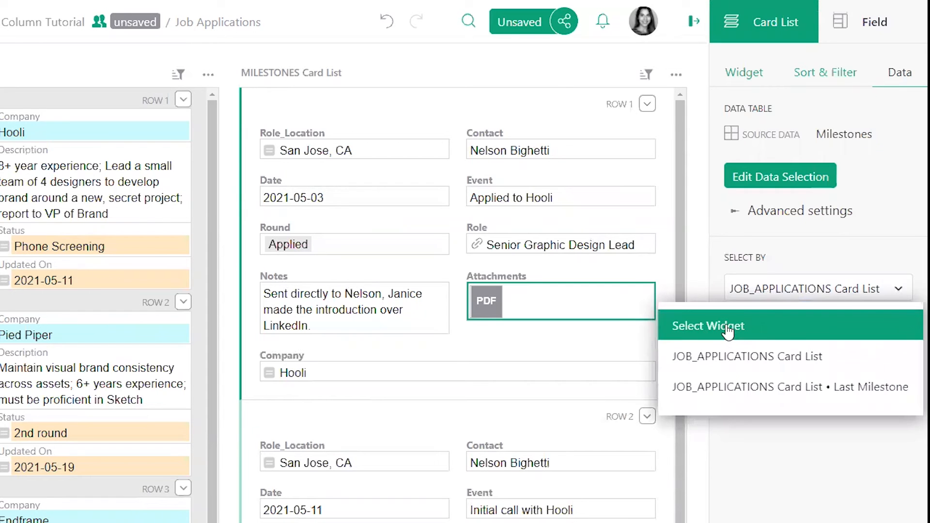
click(707, 325)
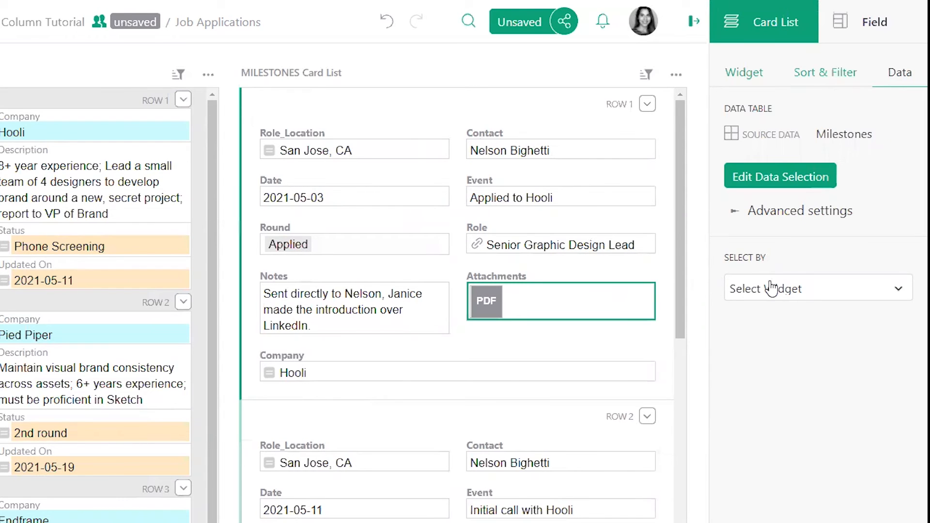
click(815, 289)
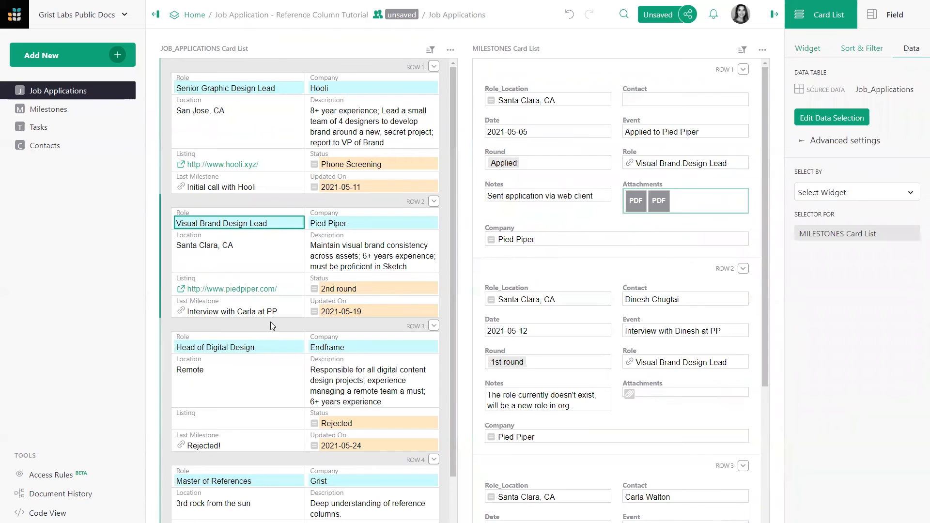
mouse_move(283, 230)
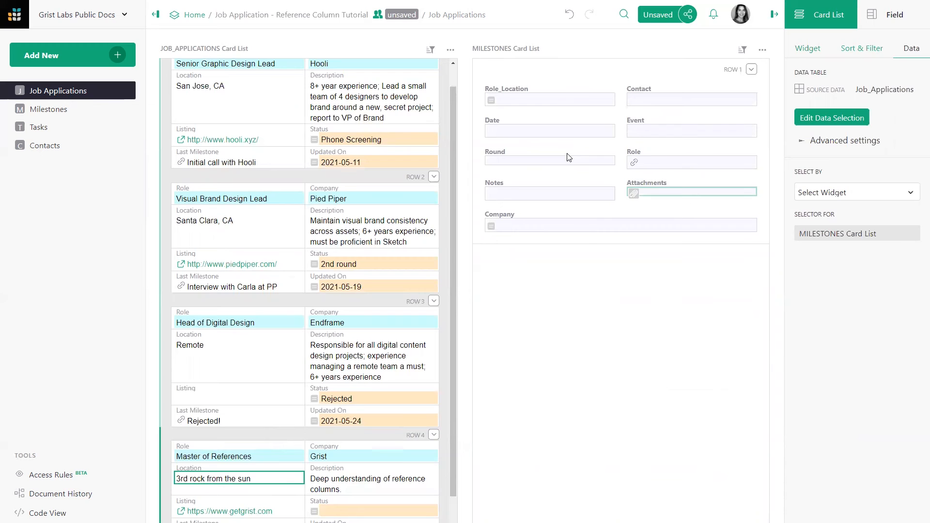
mouse_move(566, 158)
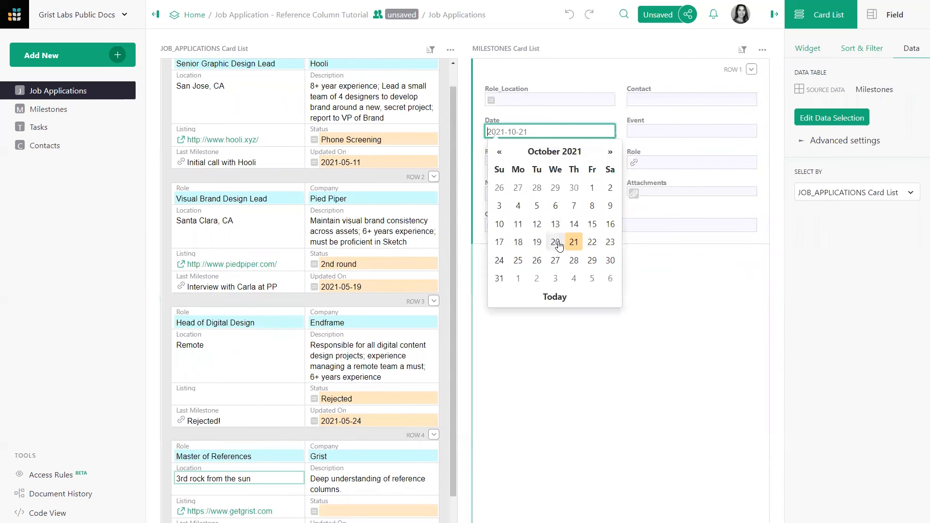
Fill the new milestone's event and round Applied, then go to the Milestones page.
text(Ser)
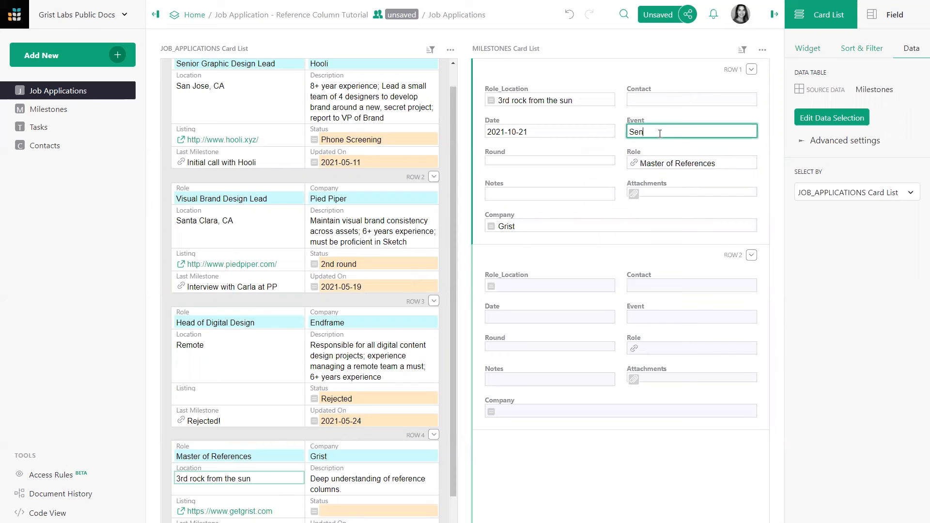
click(548, 160)
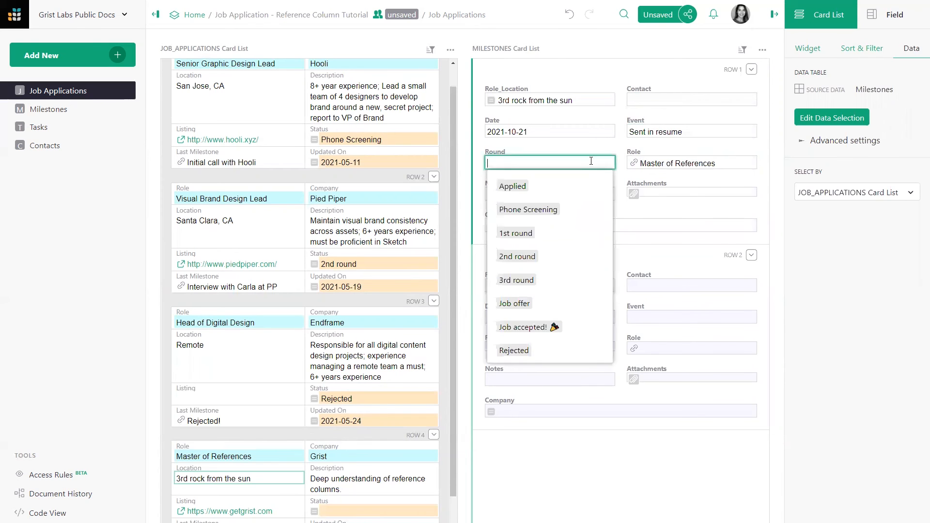
click(512, 186)
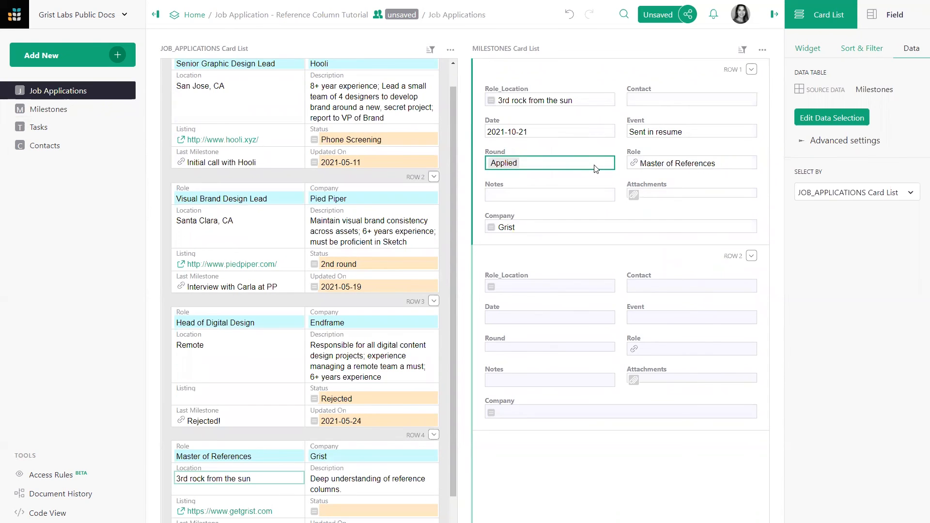
click(49, 110)
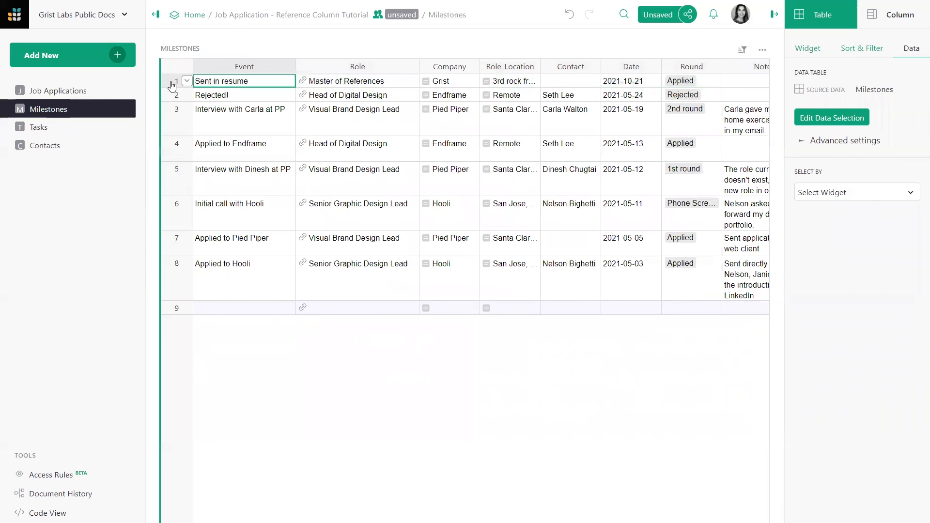
click(176, 81)
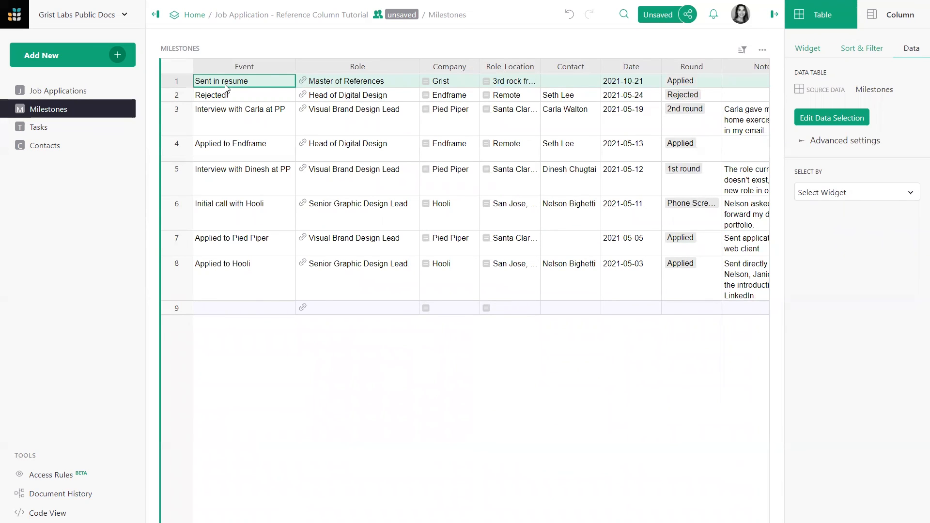
click(358, 80)
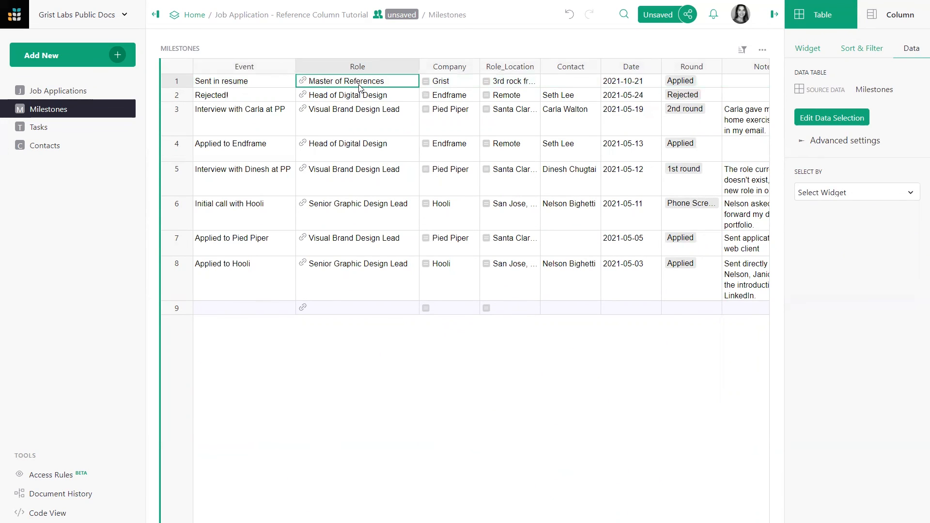